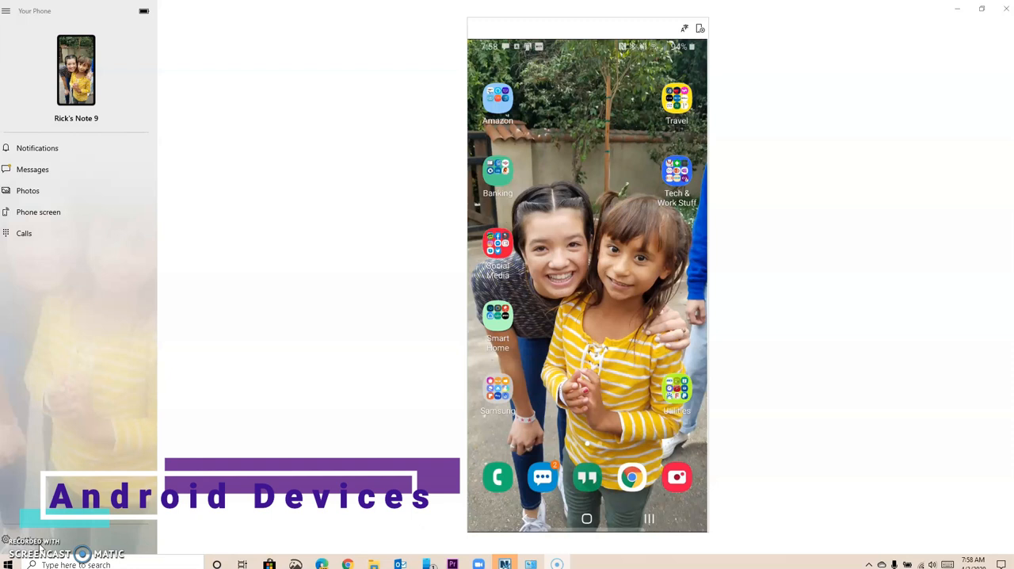
# - Launch the Google Play Store on the Android phone and activate its search bar
pyautogui.hscroll(-3)
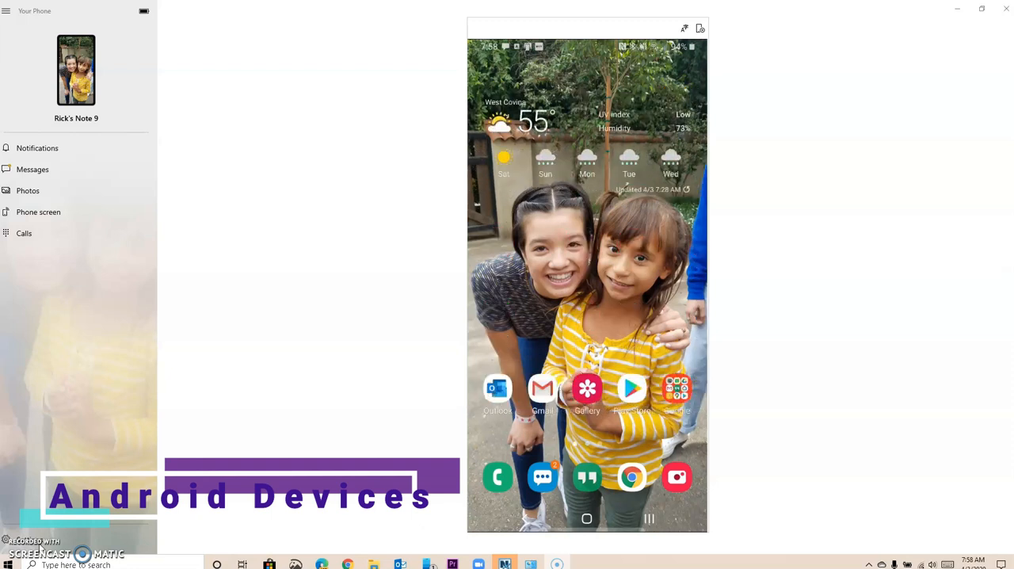
pyautogui.click(631, 389)
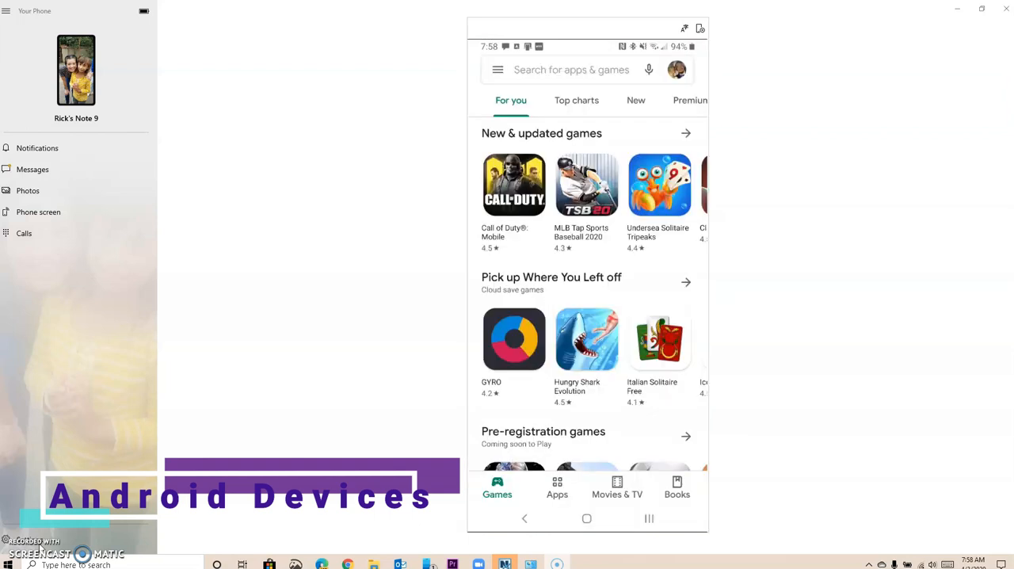
pyautogui.click(570, 70)
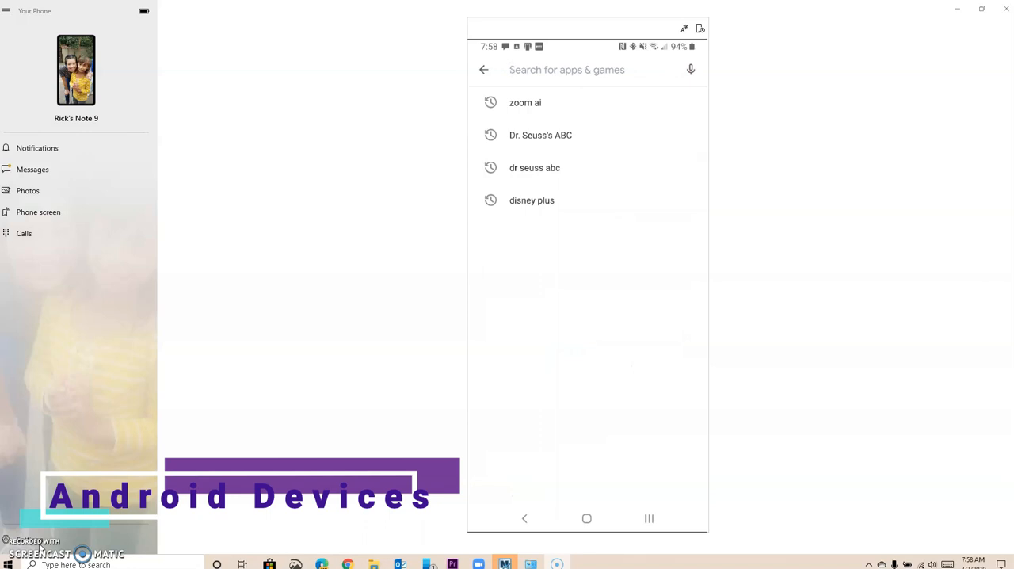
pyautogui.click(586, 70)
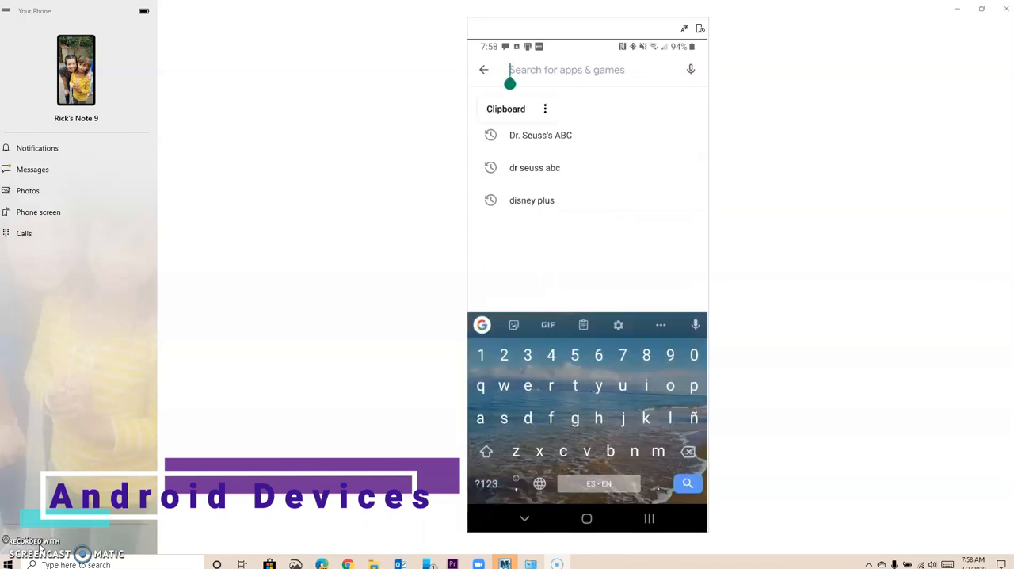
# - Search Play Store for 'classlink', picking the ClassLink suggestion after correcting a typo
pyautogui.write('class')
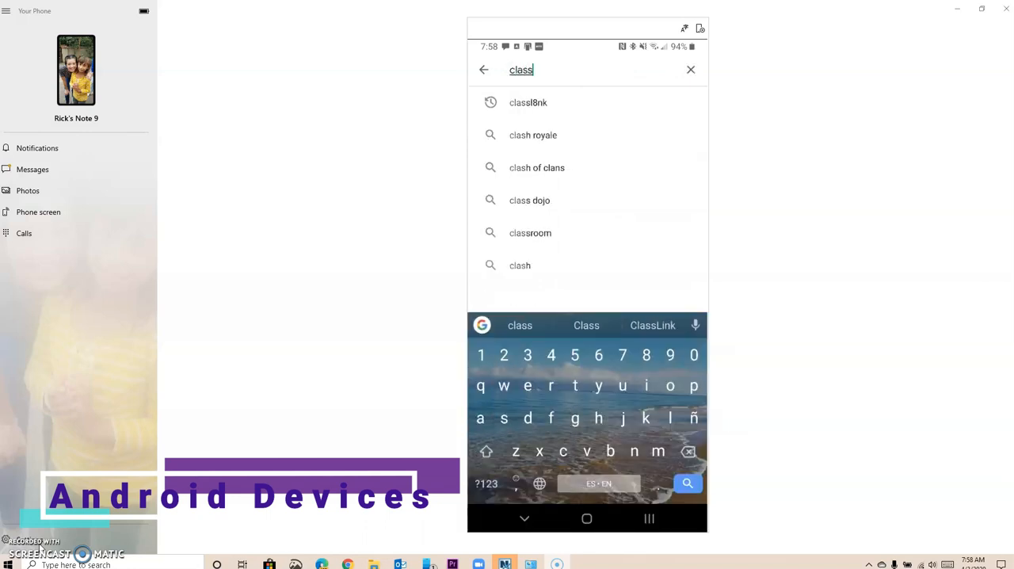
pyautogui.click(530, 101)
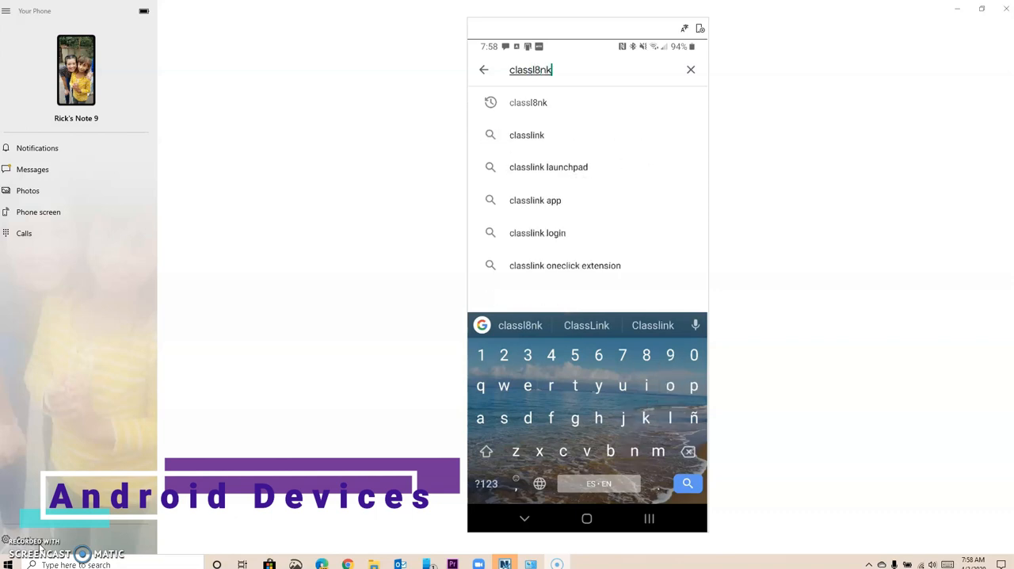
pyautogui.press('BackSpace')
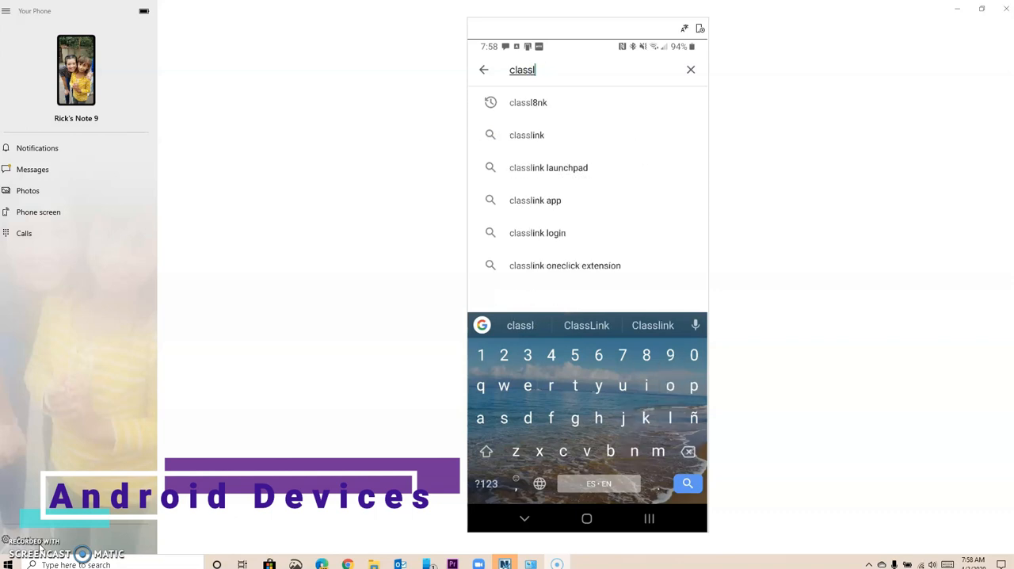
pyautogui.click(526, 134)
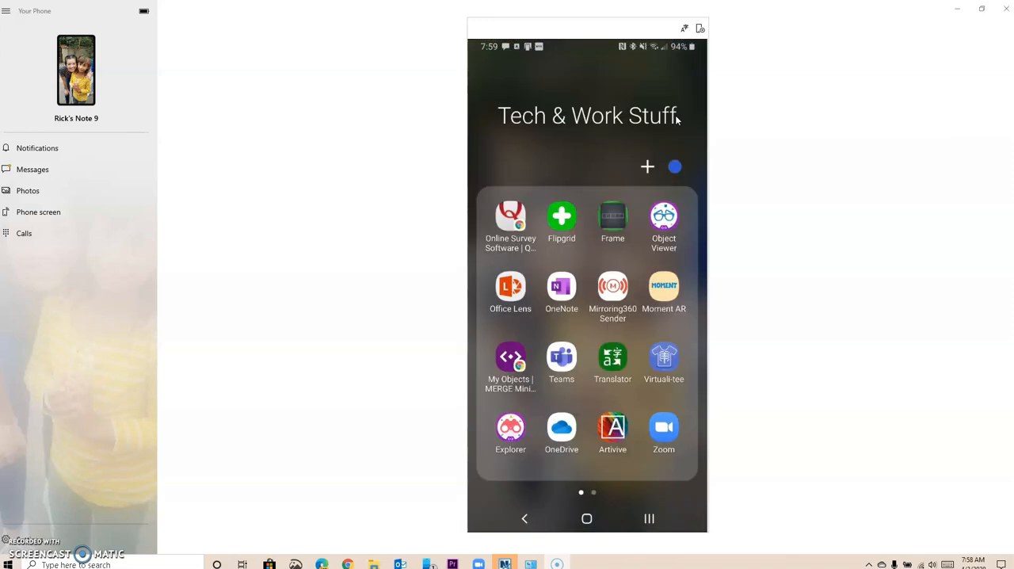
# - Sign ClassLink into Hacienda La Puente Unified SD using a Samsung Pass saved account, reaching My Apps
pyautogui.hscroll(-3)
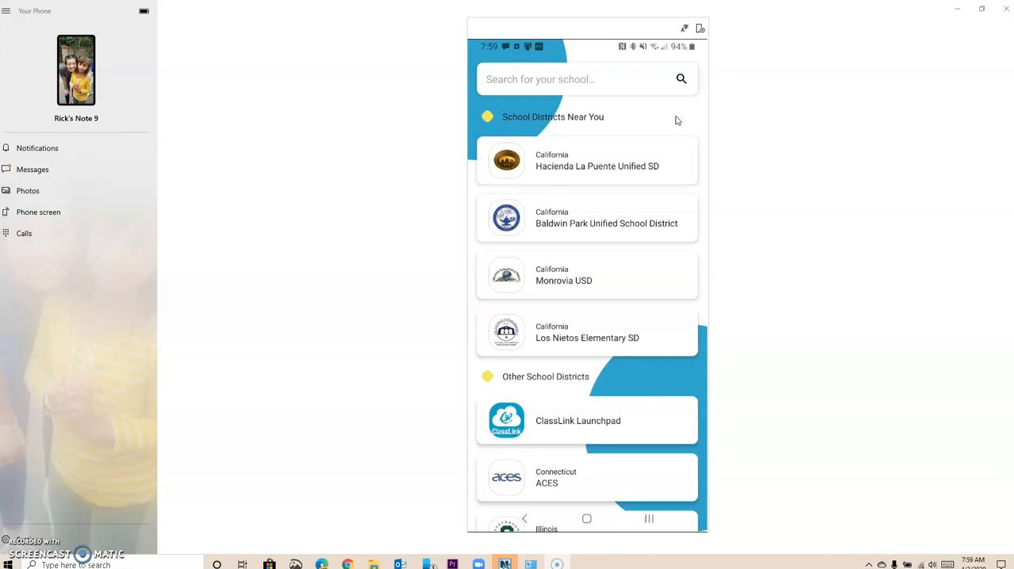
pyautogui.click(597, 160)
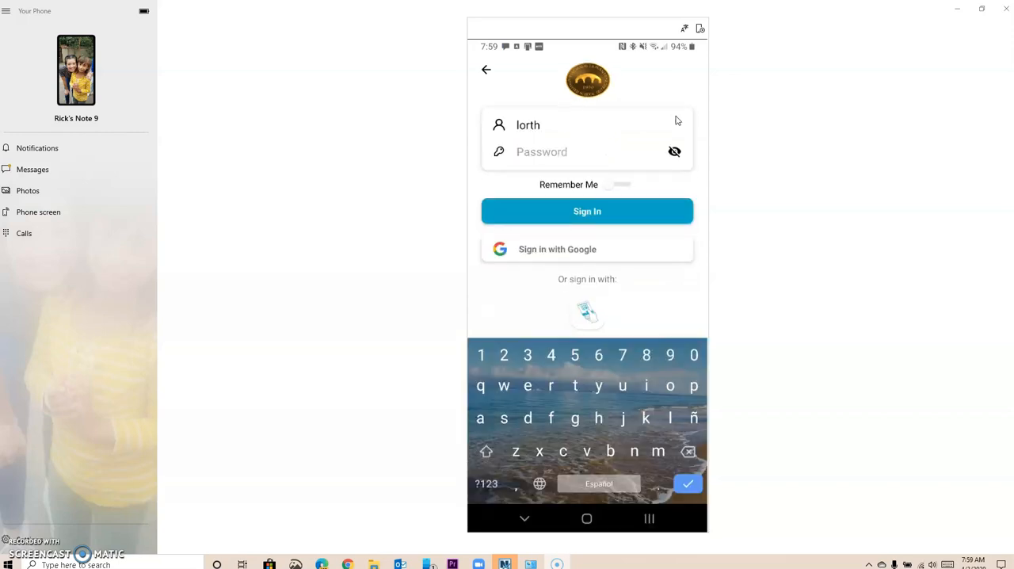
pyautogui.click(571, 152)
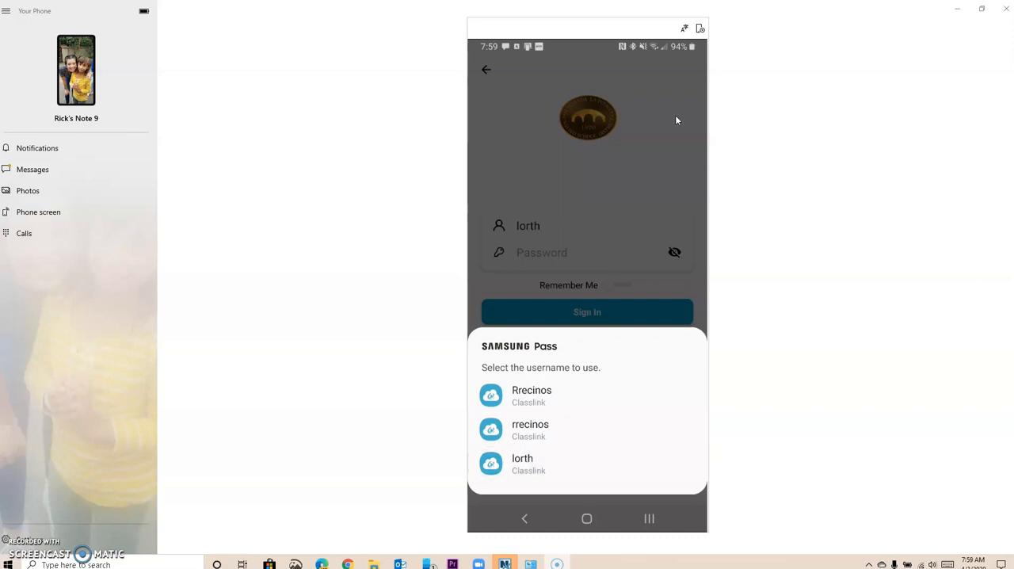
pyautogui.click(523, 463)
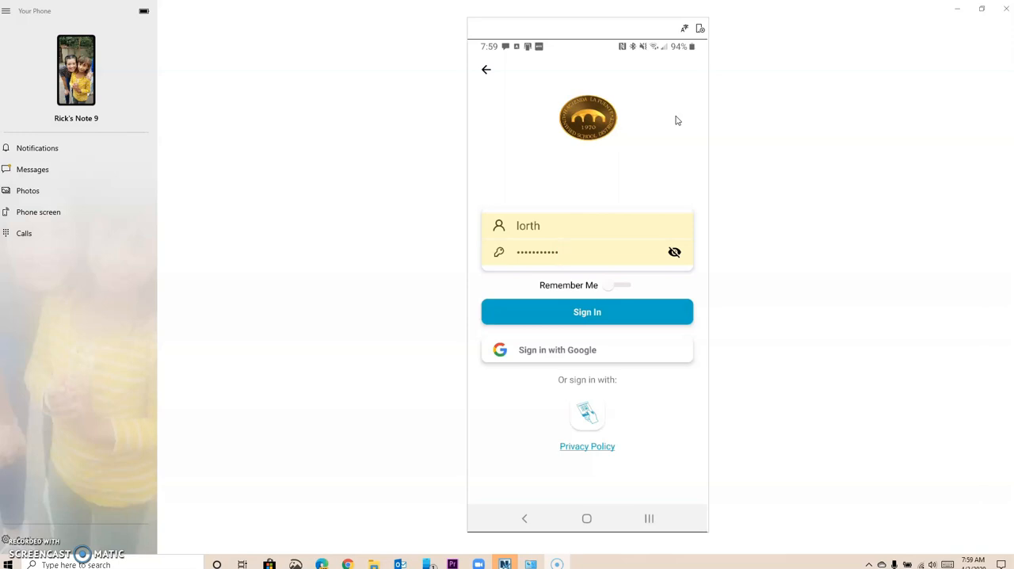
pyautogui.click(587, 311)
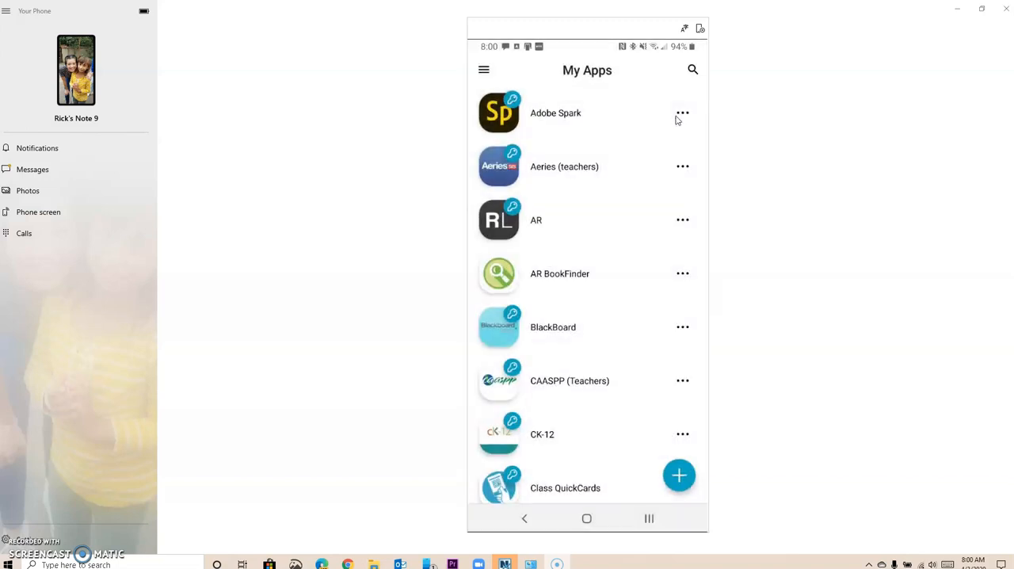
pyautogui.scroll(-3)
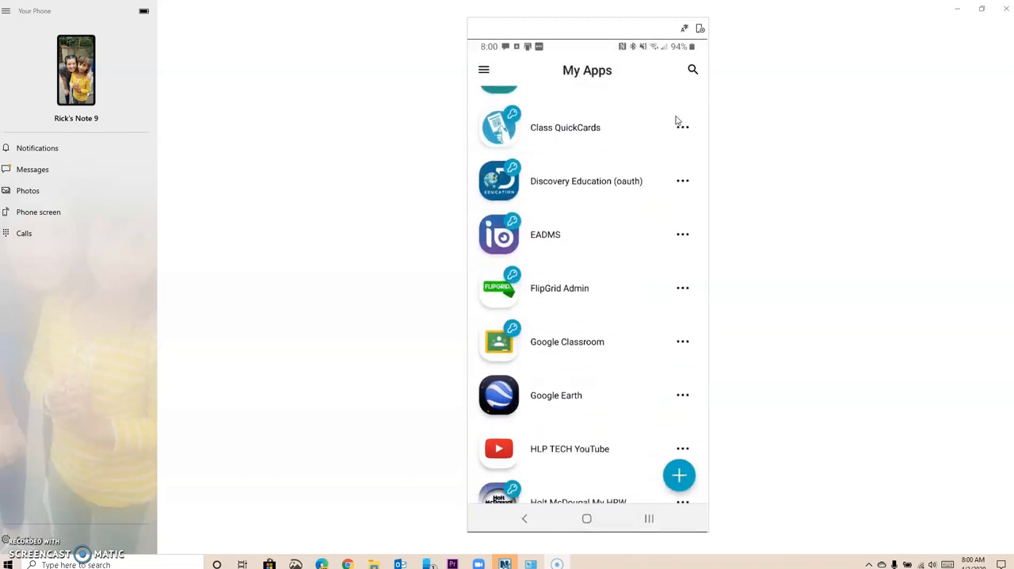
pyautogui.scroll(-3)
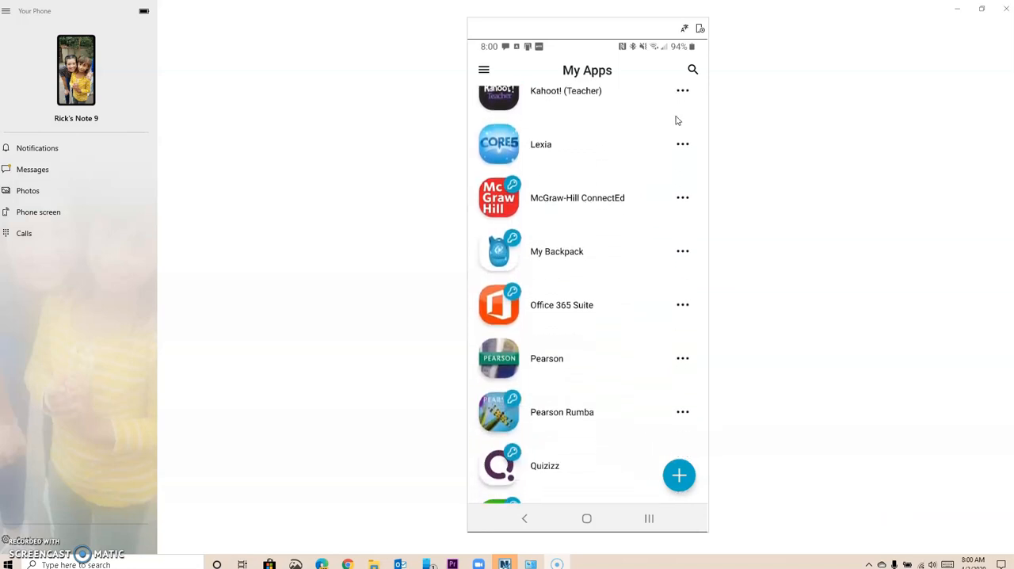
pyautogui.scroll(-3)
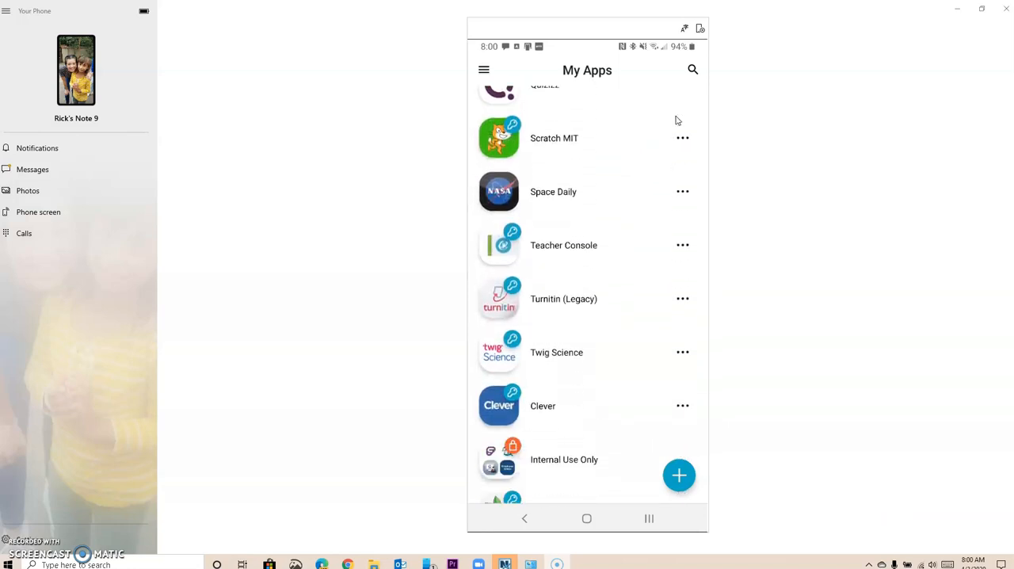
pyautogui.scroll(-3)
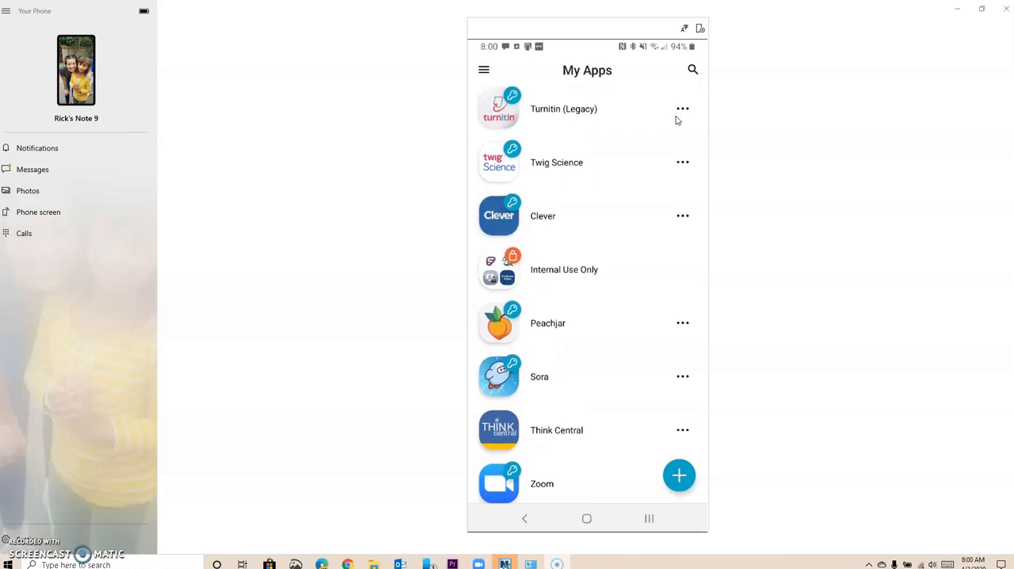
# - Launch Clever from My Apps and log in with Active Directory email and password
pyautogui.click(498, 216)
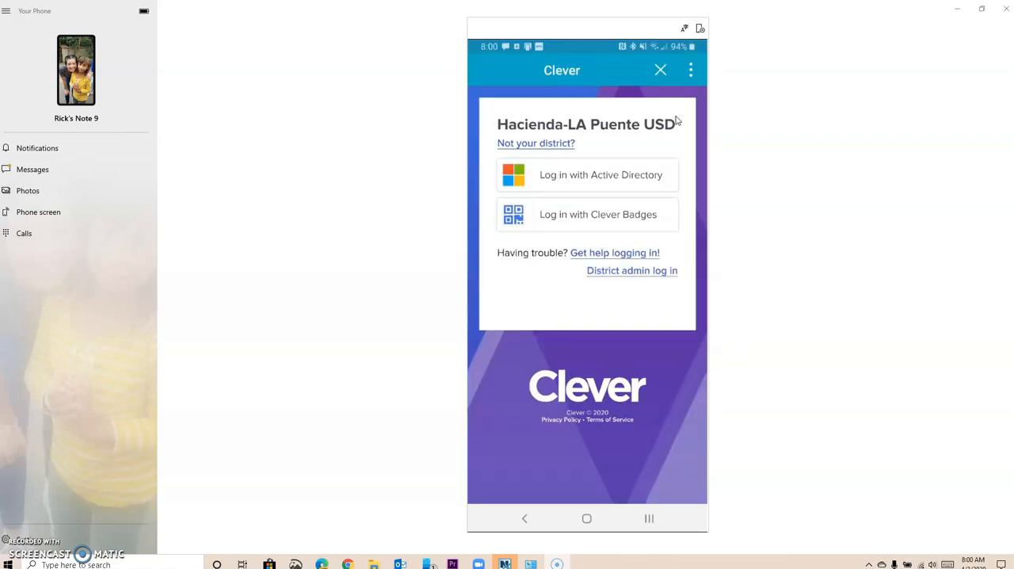
pyautogui.click(587, 174)
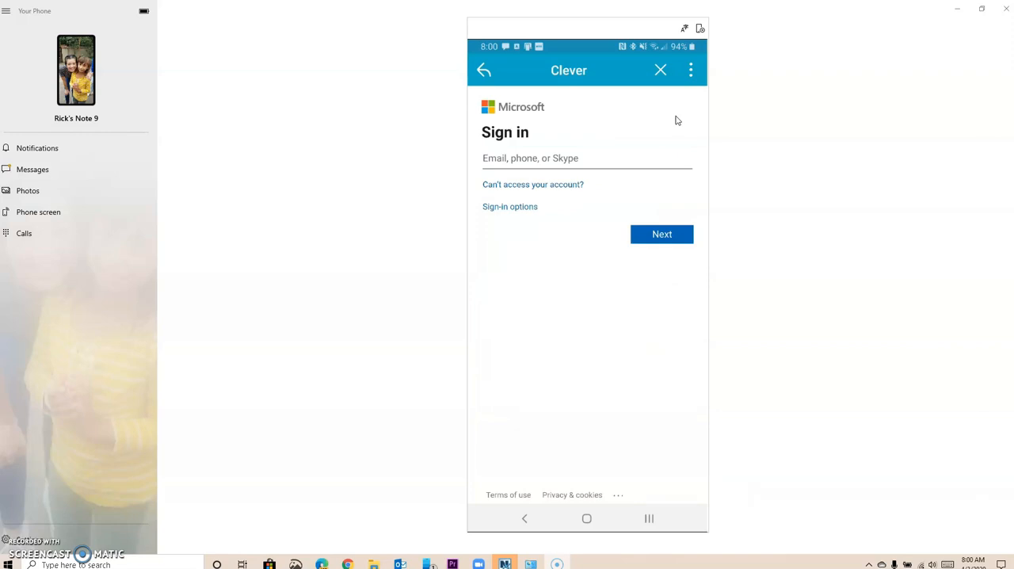
pyautogui.click(663, 235)
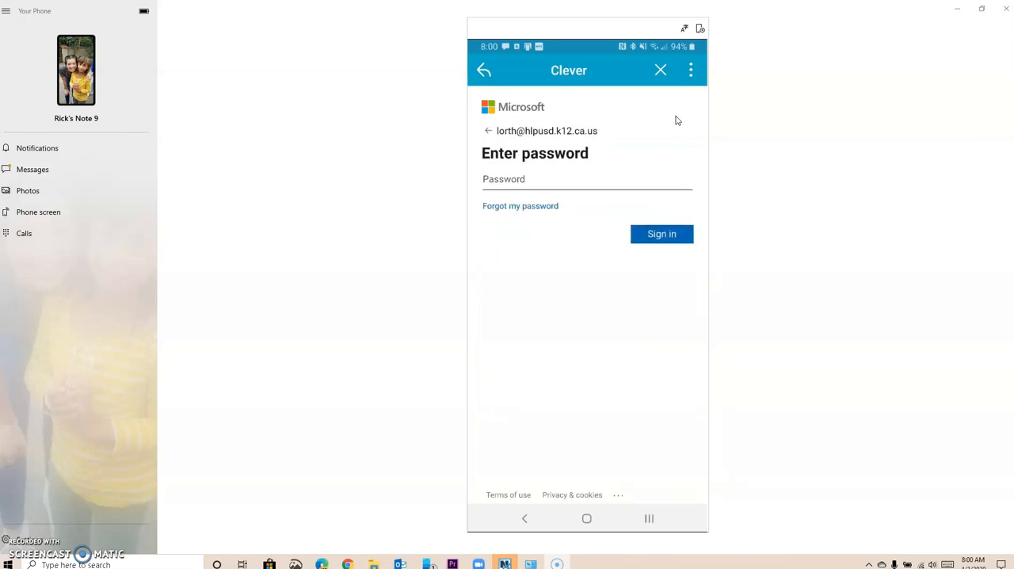
pyautogui.click(662, 234)
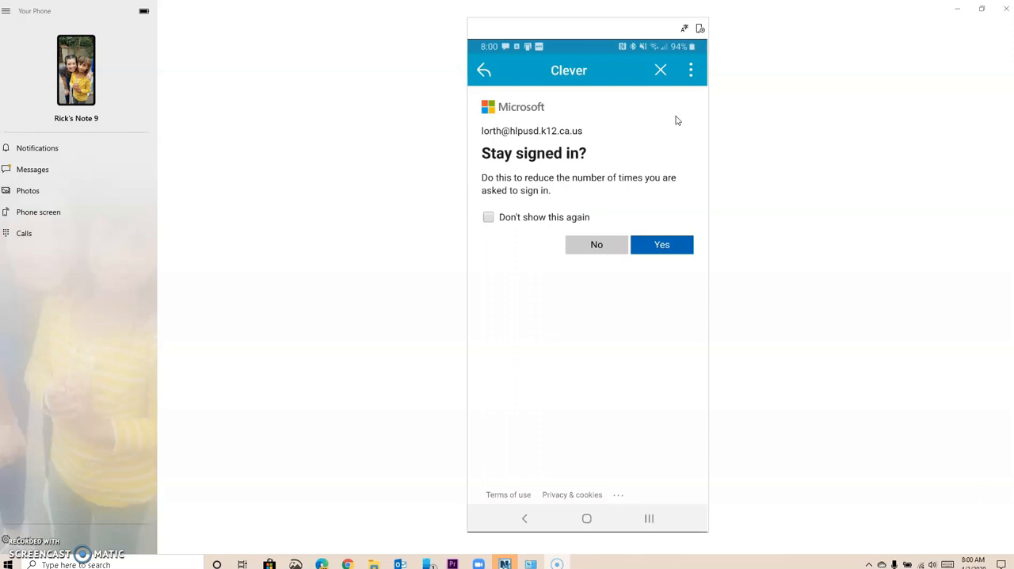
# - Stay signed in to Microsoft and browse down the Clever portal dashboard
pyautogui.click(660, 244)
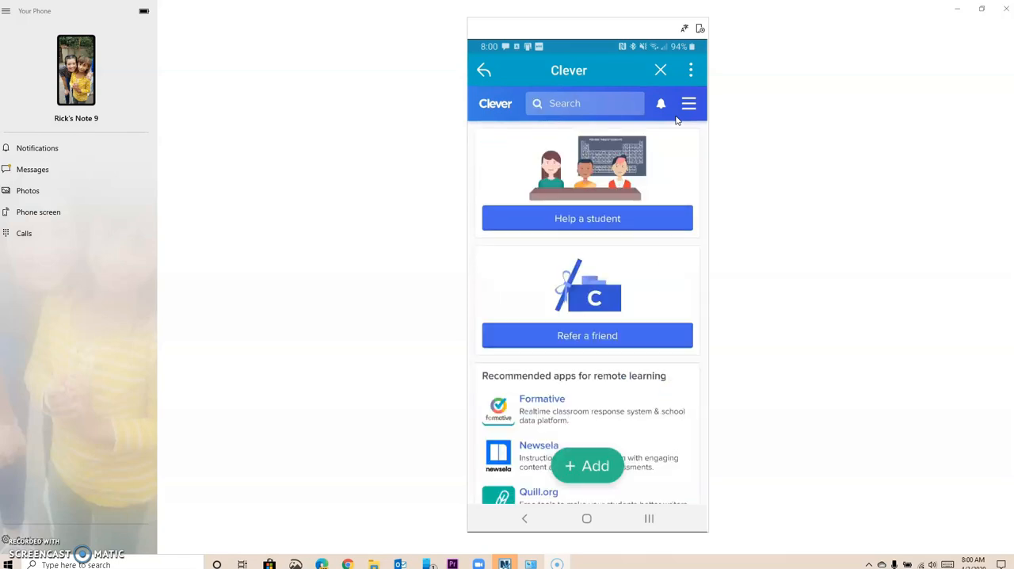
pyautogui.scroll(-3)
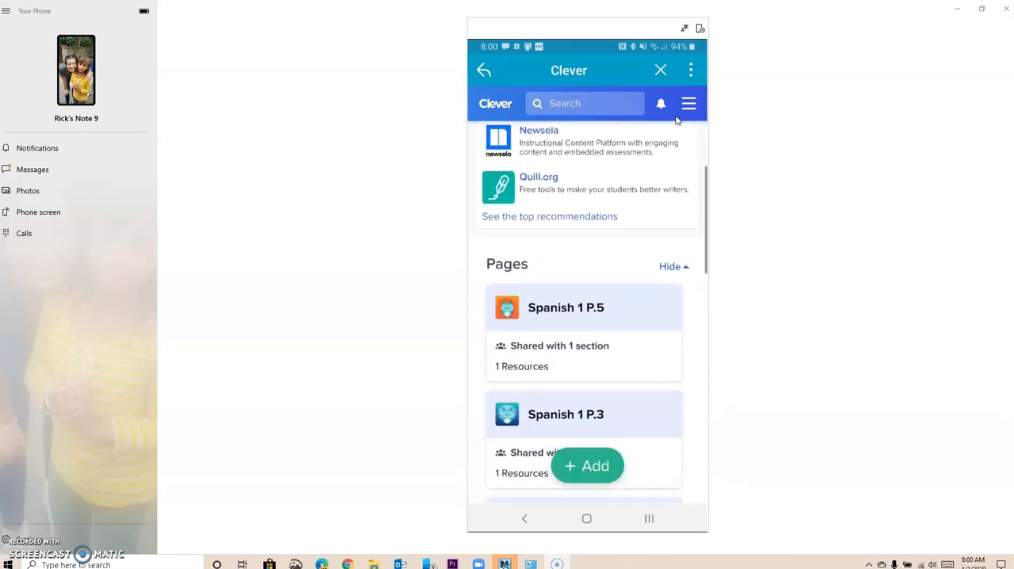
pyautogui.scroll(-3)
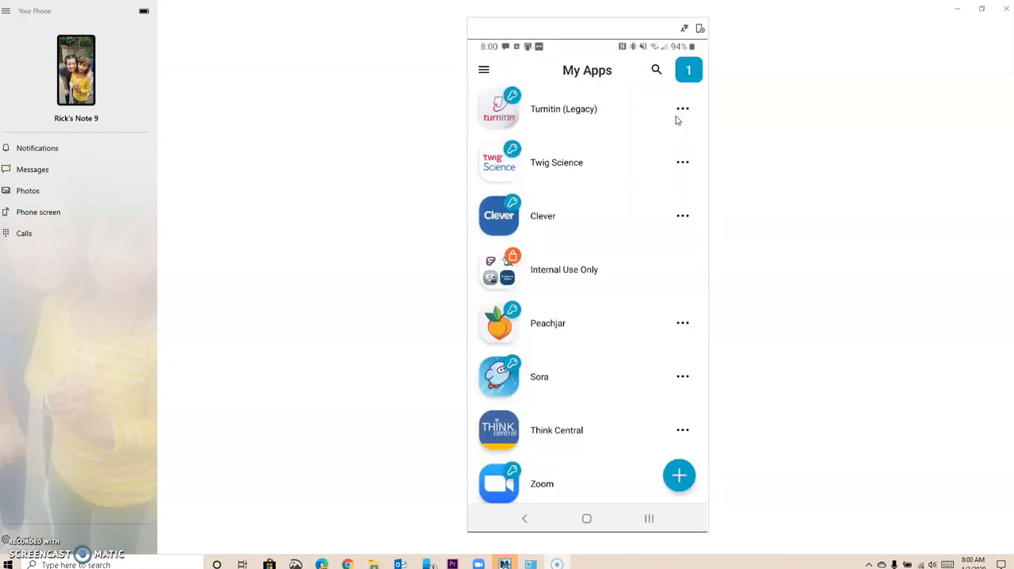
pyautogui.scroll(-3)
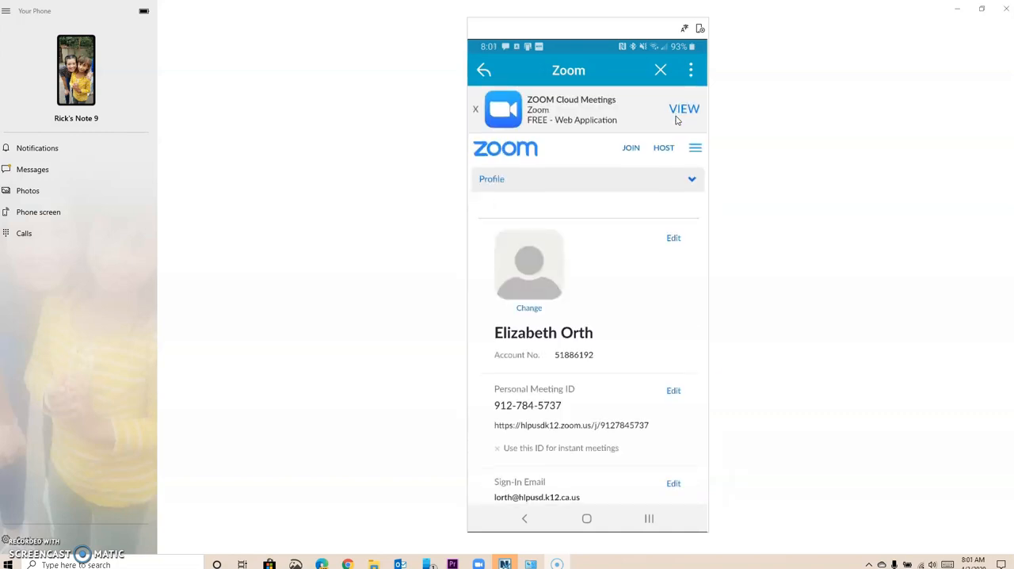
pyautogui.scroll(-3)
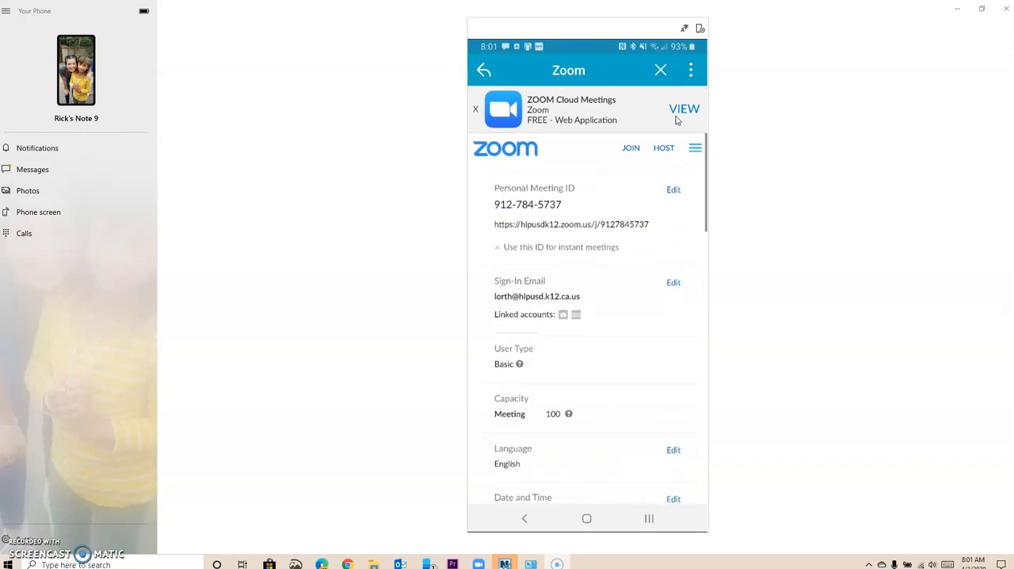
pyautogui.scroll(-3)
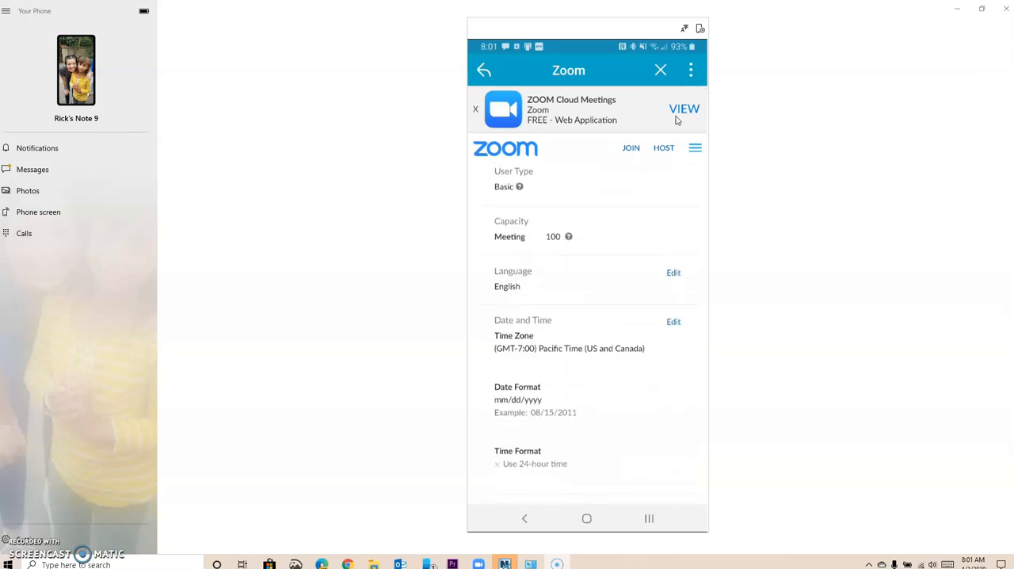
pyautogui.scroll(-3)
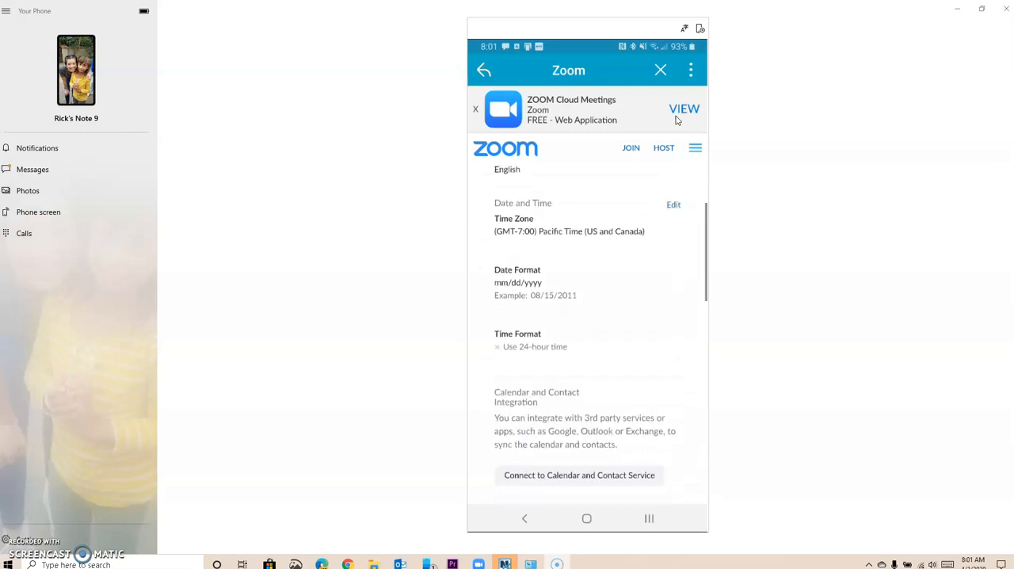
pyautogui.scroll(-3)
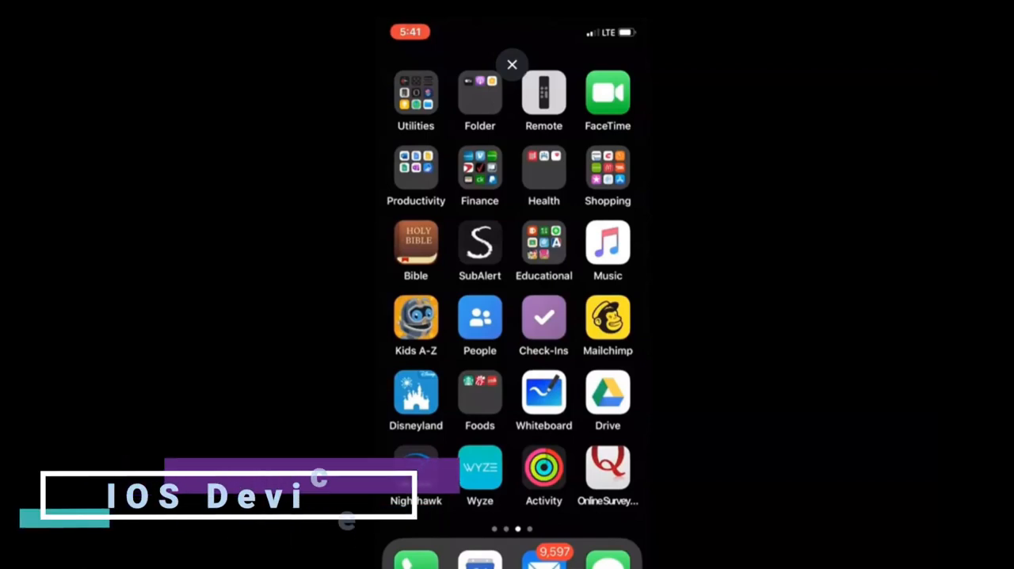
# - Install ClassLink LaunchPad from the iPhone App Store and launch it
pyautogui.click(608, 167)
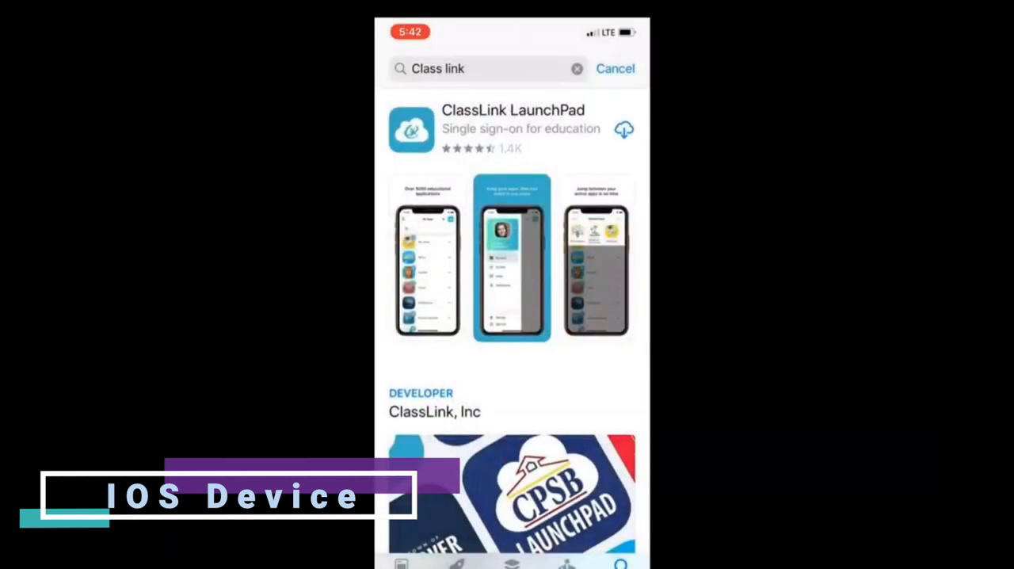
pyautogui.click(625, 128)
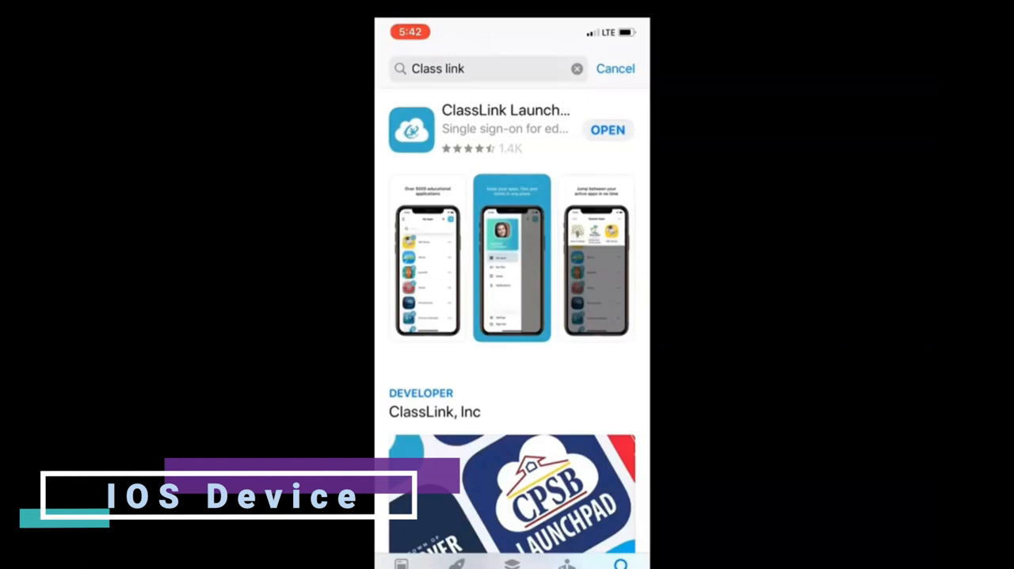
pyautogui.click(608, 130)
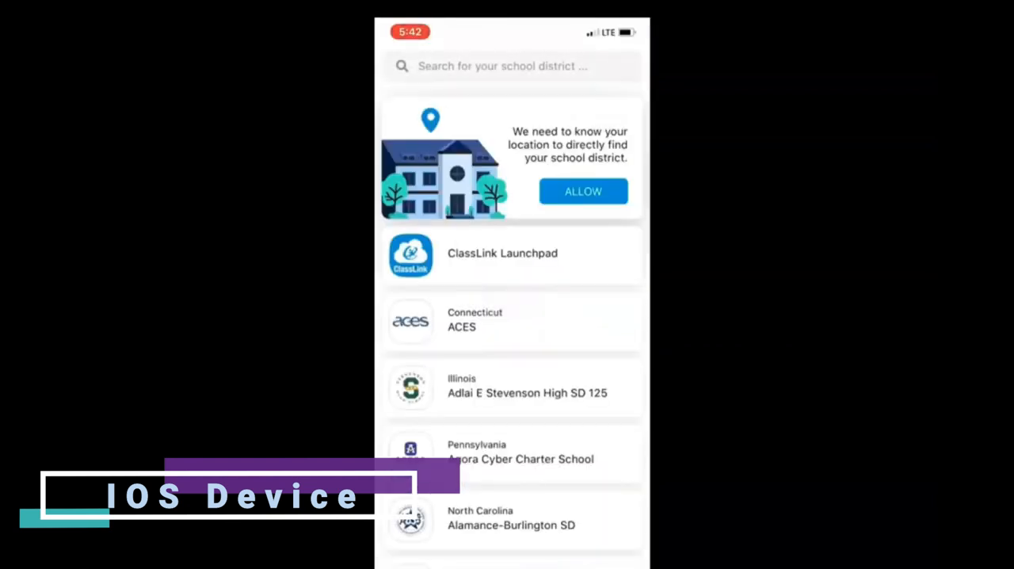
# - Search 'hac' and select Hacienda La Puente Unified SD as the LaunchPad district
pyautogui.click(511, 66)
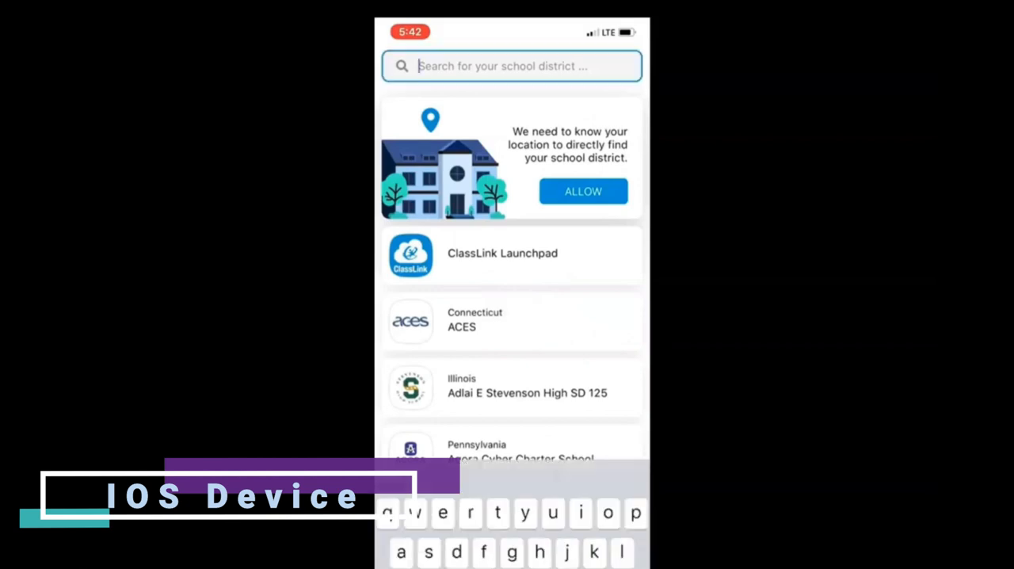
pyautogui.write('hac')
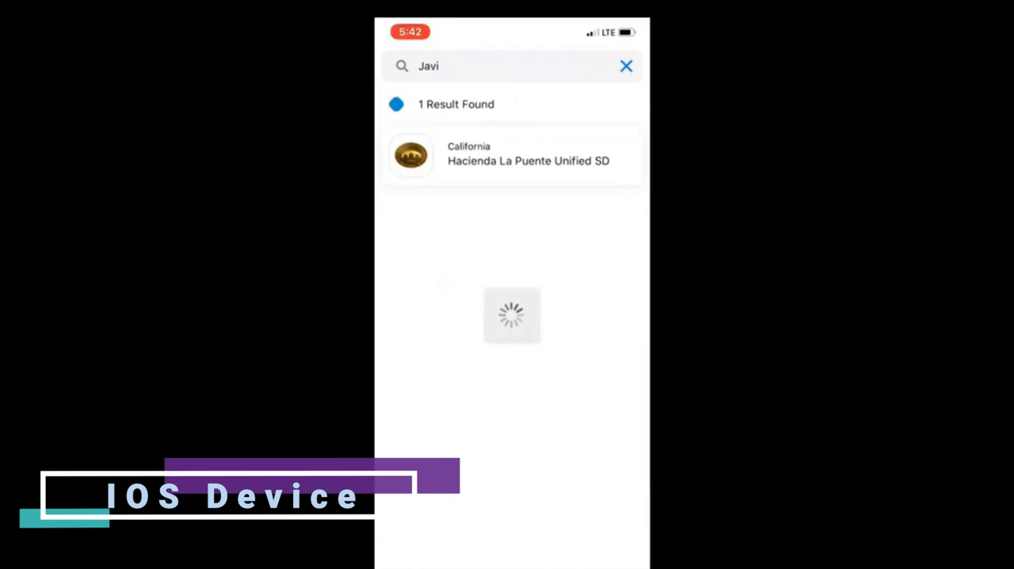
pyautogui.click(512, 155)
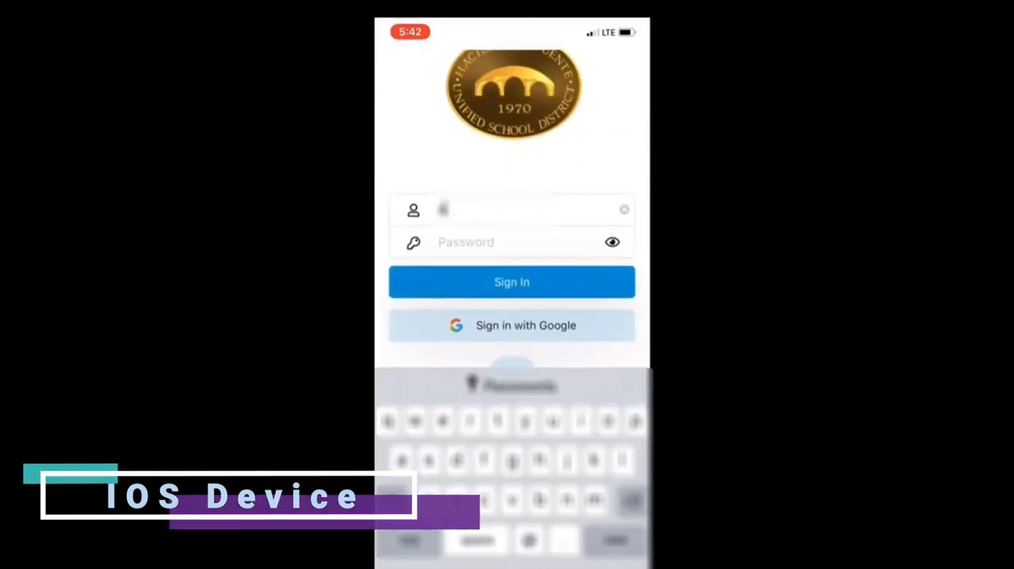
# - Enter the district username credentials and sign in to ClassLink LaunchPad
pyautogui.write('username')
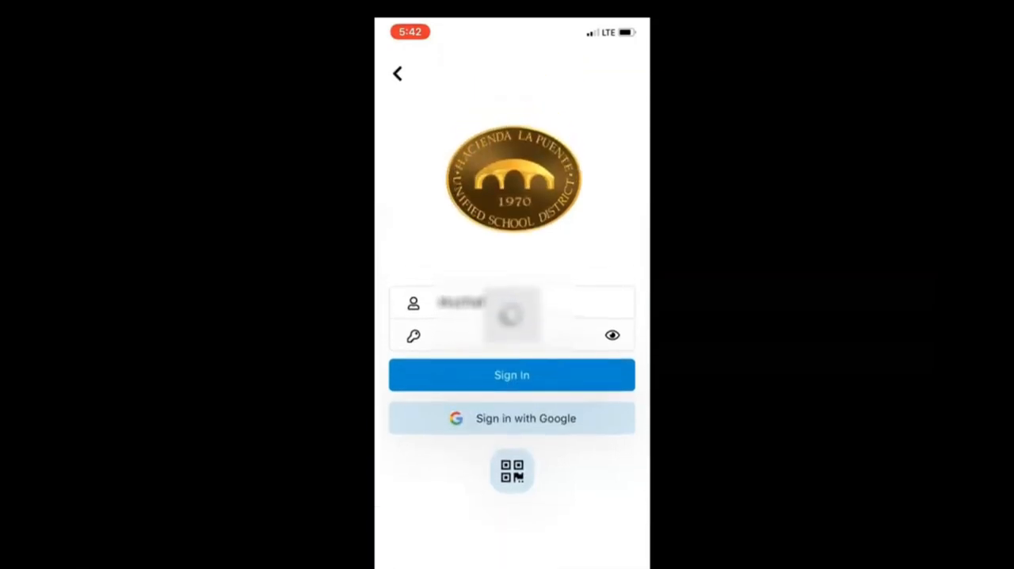
pyautogui.click(512, 375)
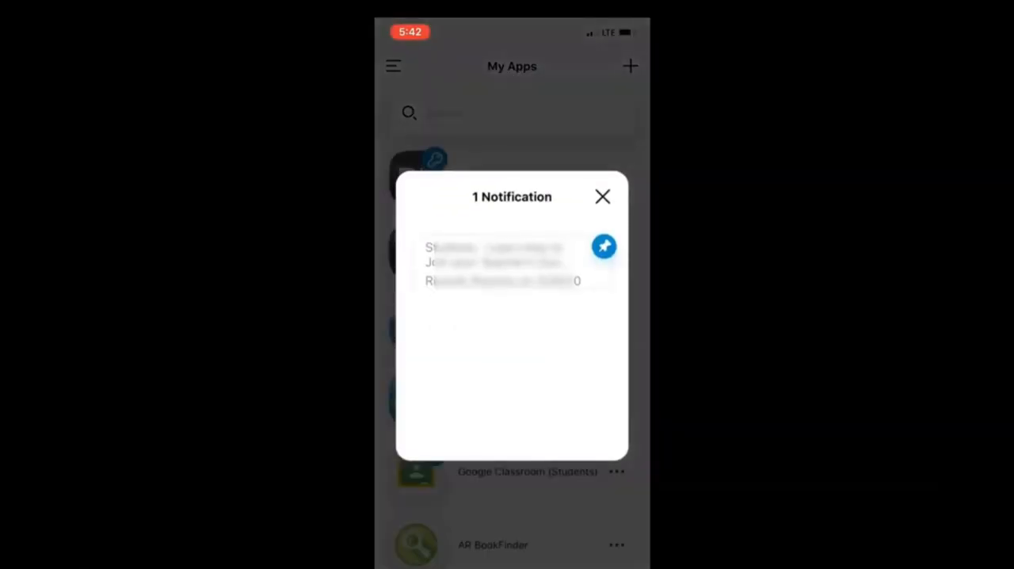
# - Dismiss the notification pop-up and launch Clever from the My Apps list
pyautogui.click(603, 197)
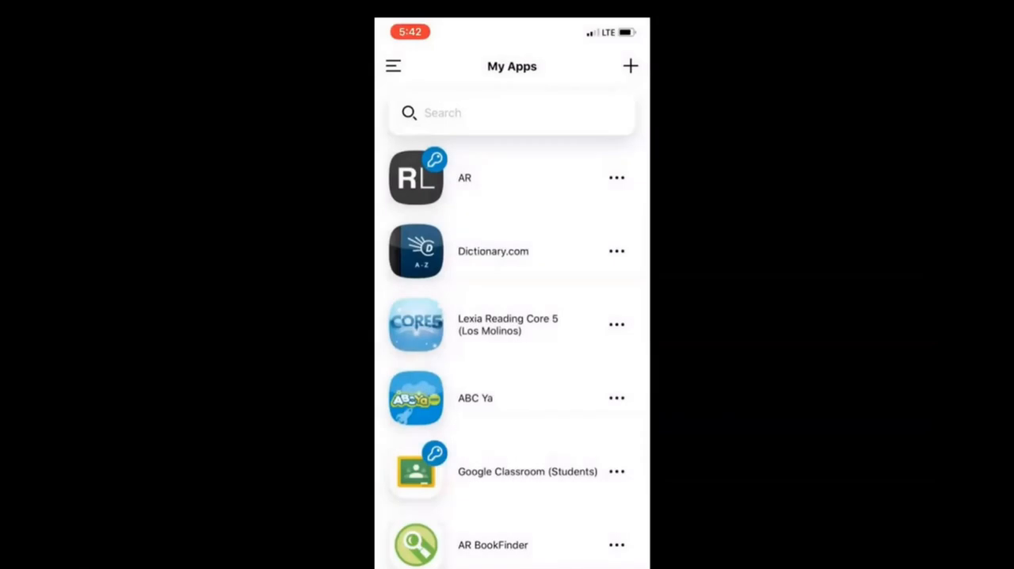
pyautogui.scroll(-3)
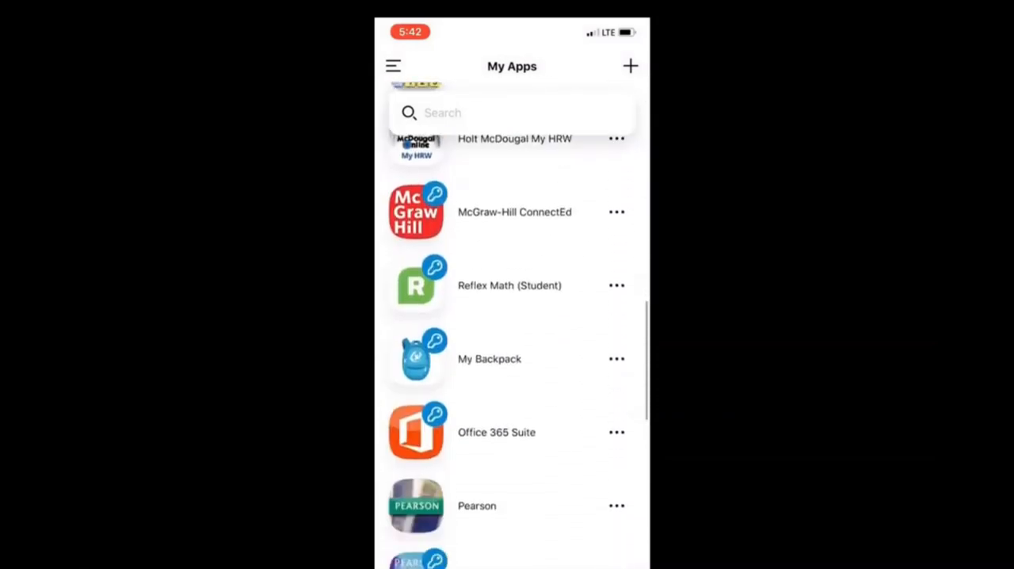
pyautogui.scroll(-3)
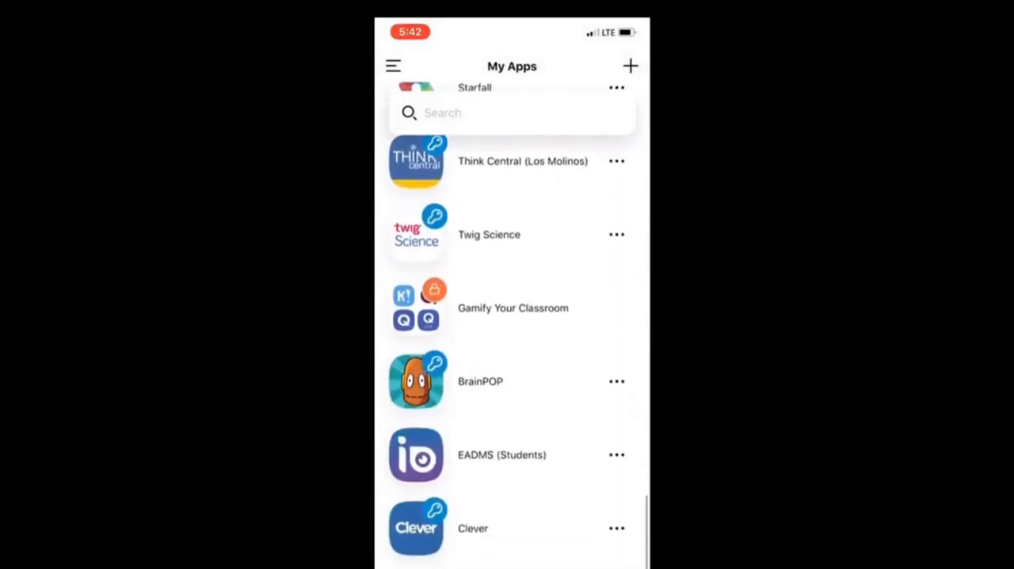
pyautogui.click(415, 529)
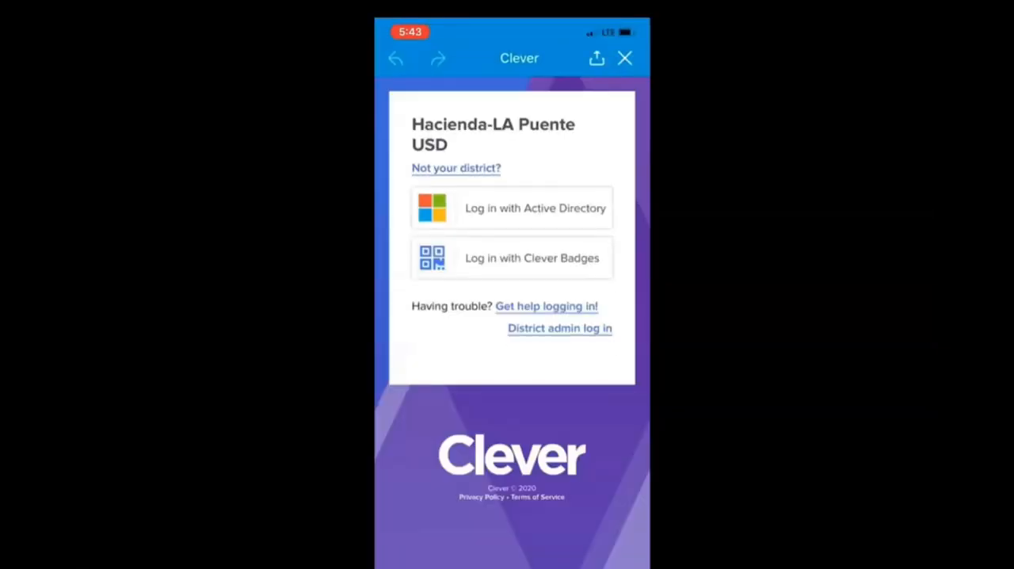
# - Log in to Clever with Active Directory via Microsoft and stay signed in
pyautogui.click(511, 208)
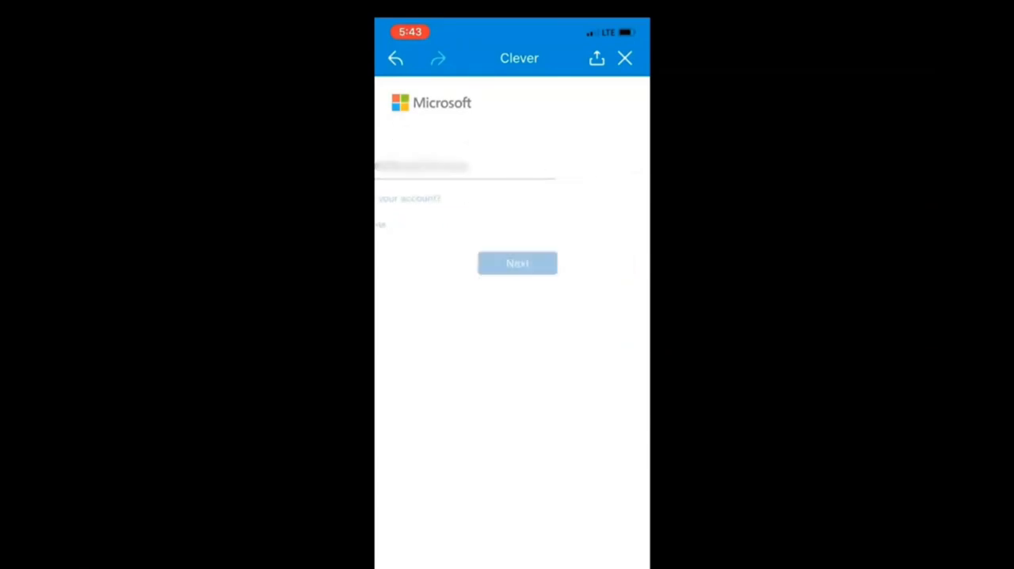
pyautogui.click(517, 263)
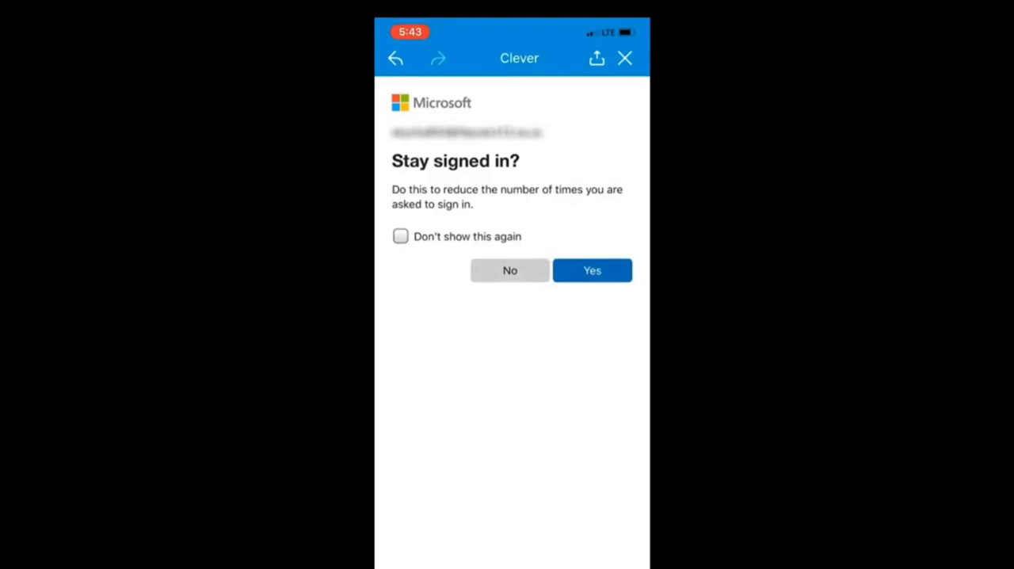
pyautogui.click(593, 270)
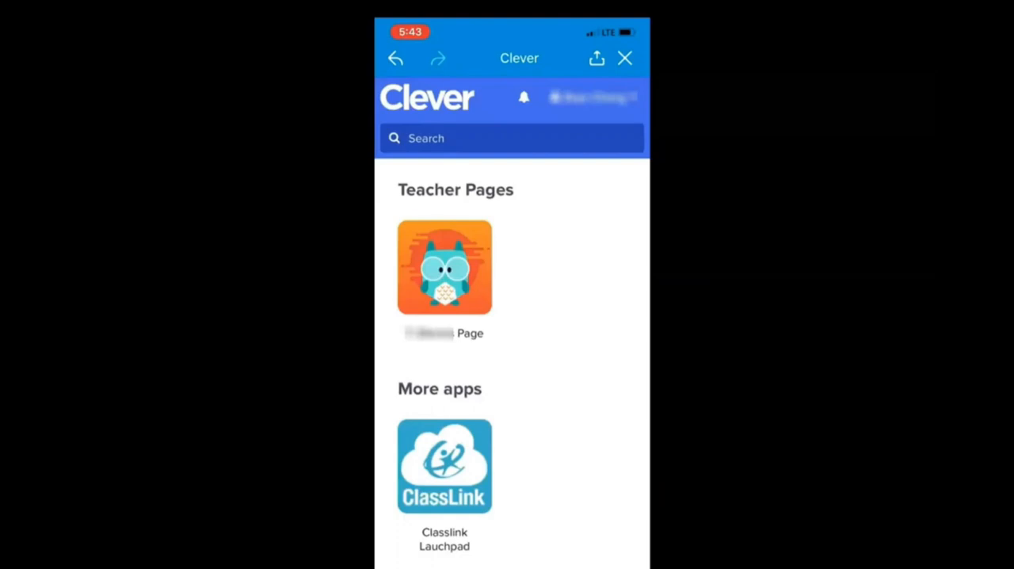
# - Open the teacher's Clever page and follow its Zoom meeting link into the Zoom app
pyautogui.click(444, 266)
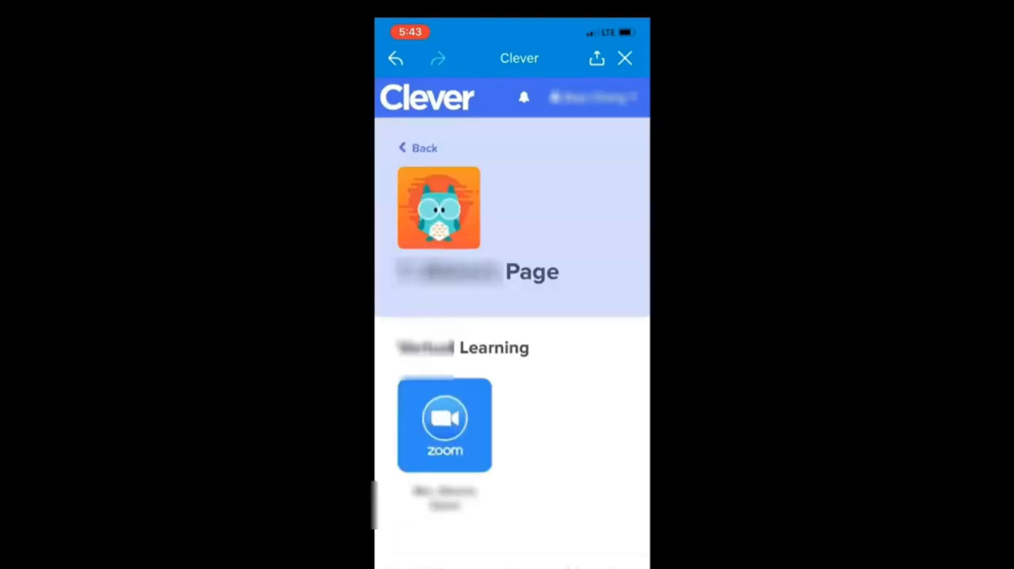
pyautogui.click(443, 425)
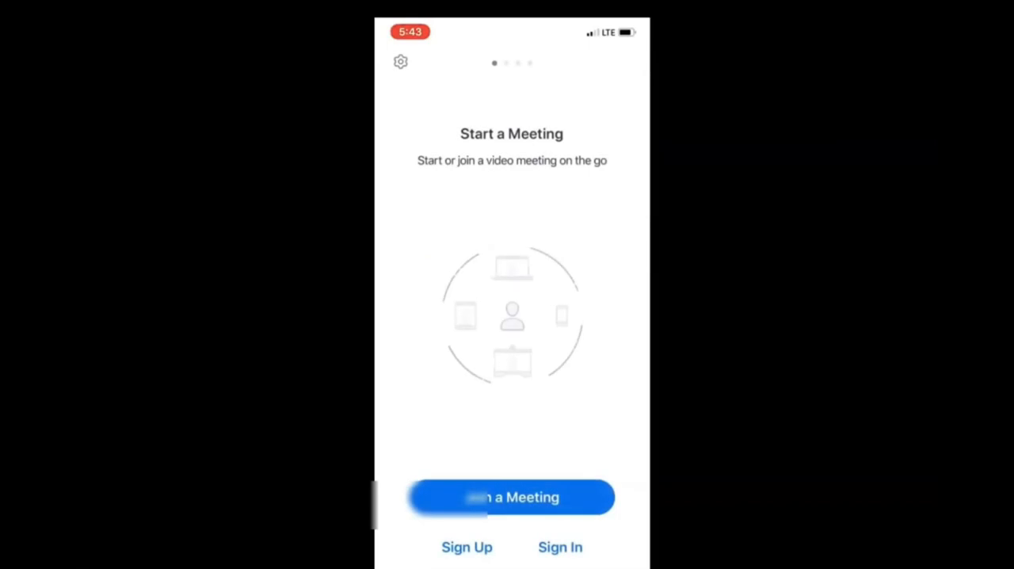
# - Join the teacher's Zoom meeting and wait in the 'Waiting for the host' room
pyautogui.click(510, 498)
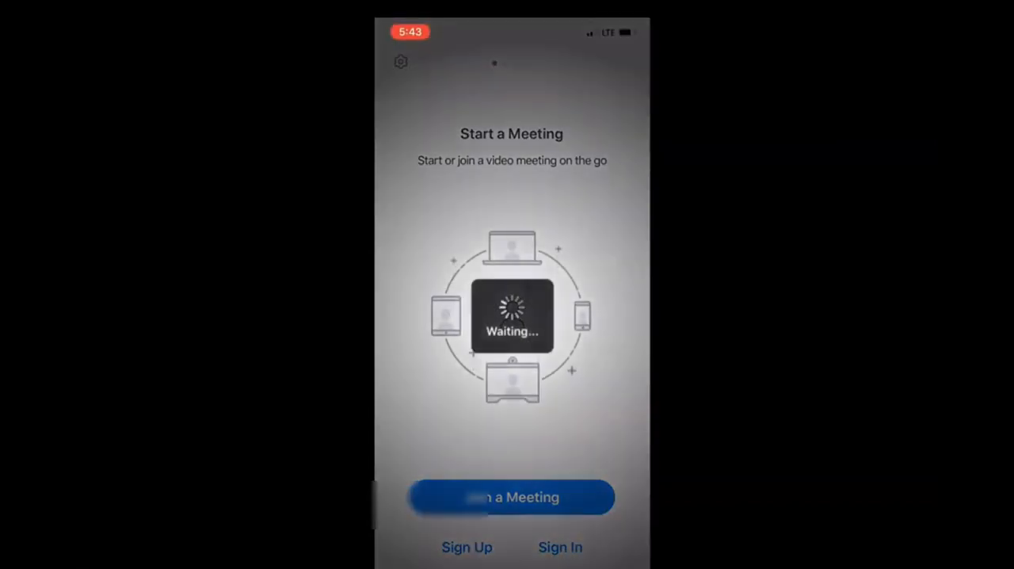
pyautogui.click(511, 498)
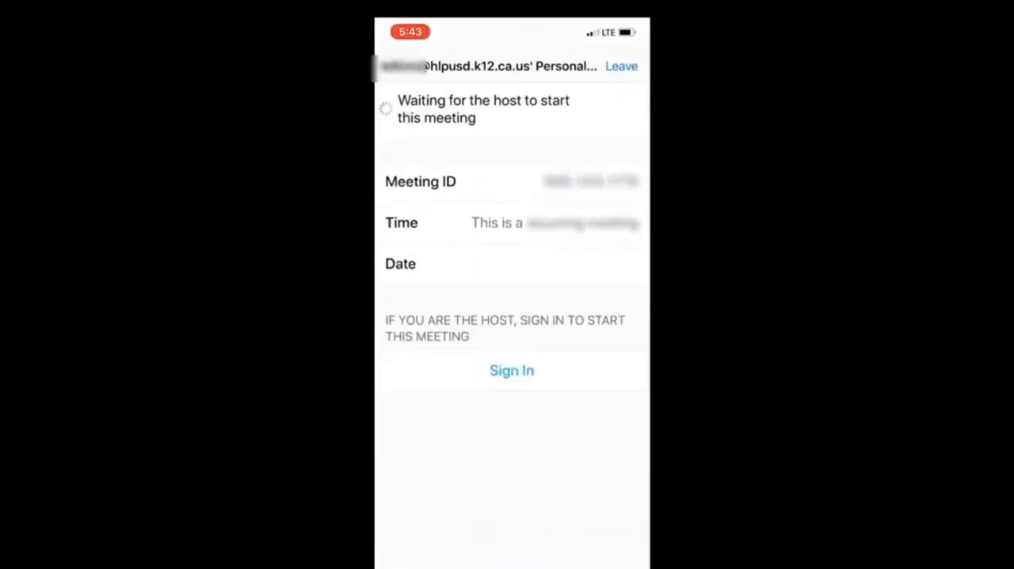